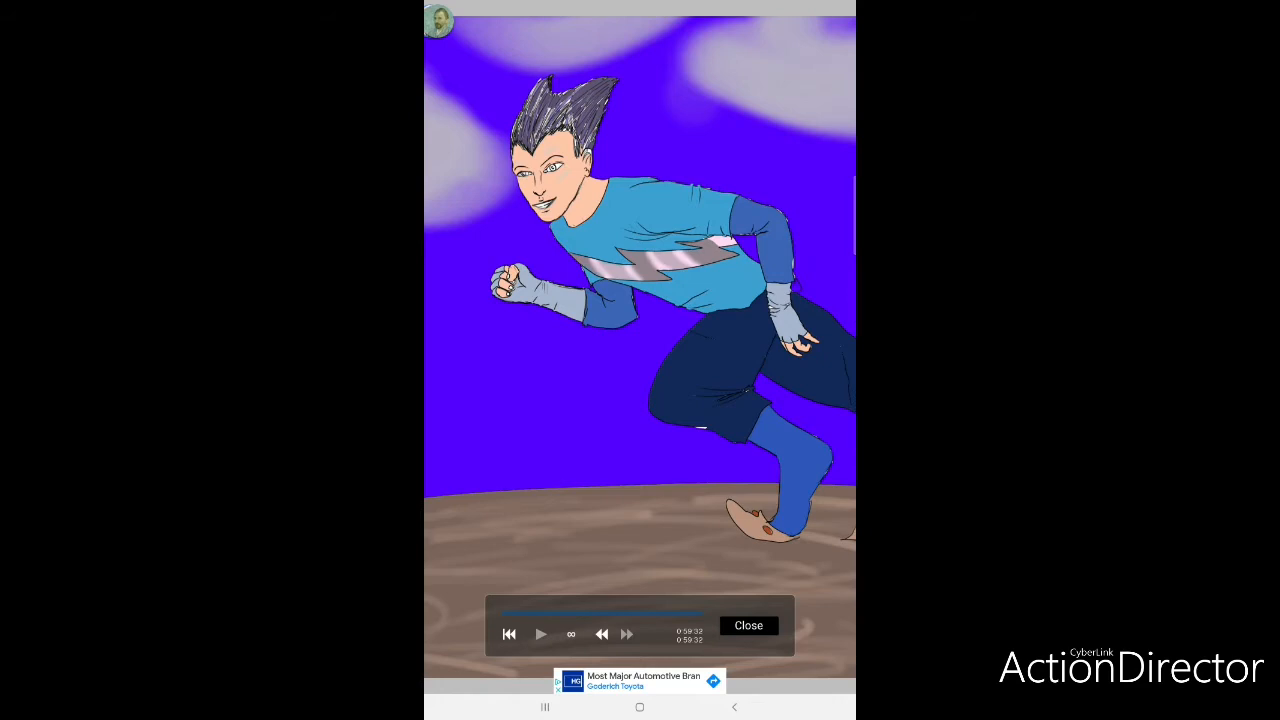
- Let the running-hero replay finish painting the blue-shirted figure on the purple sky
click(540, 634)
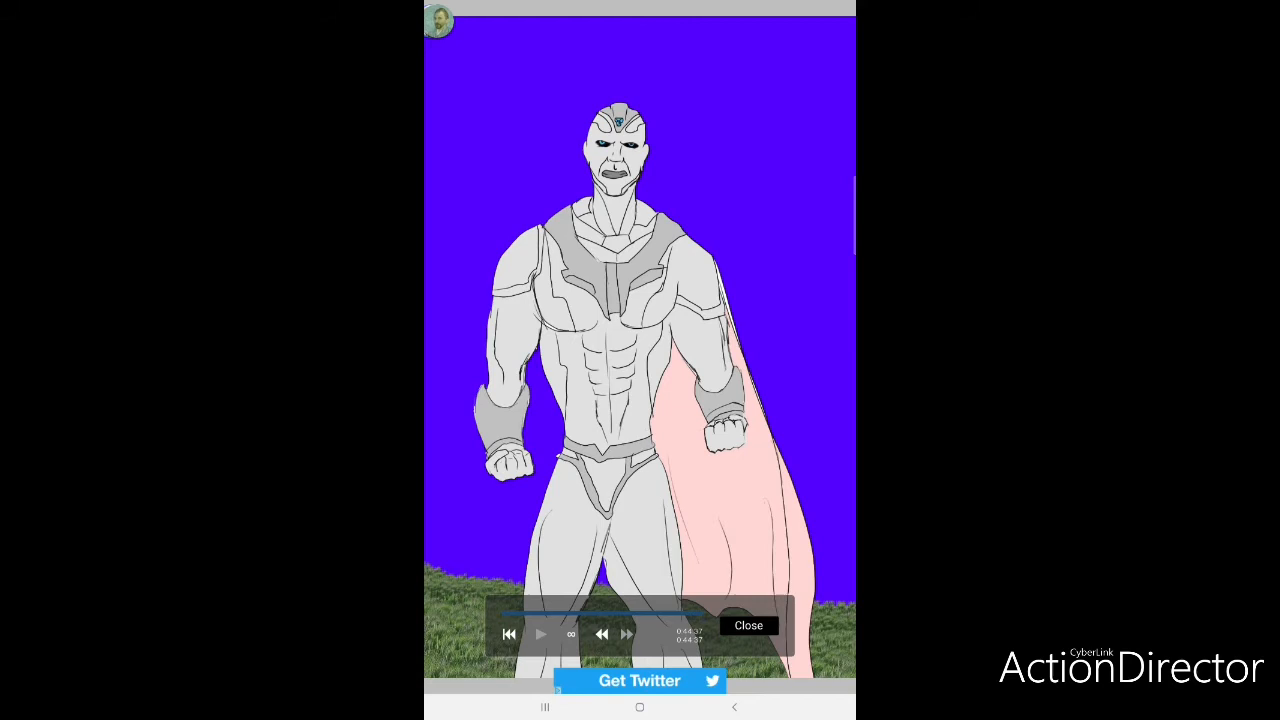
- Let the silver android hero replay play until the pink-caped figure is complete
click(748, 624)
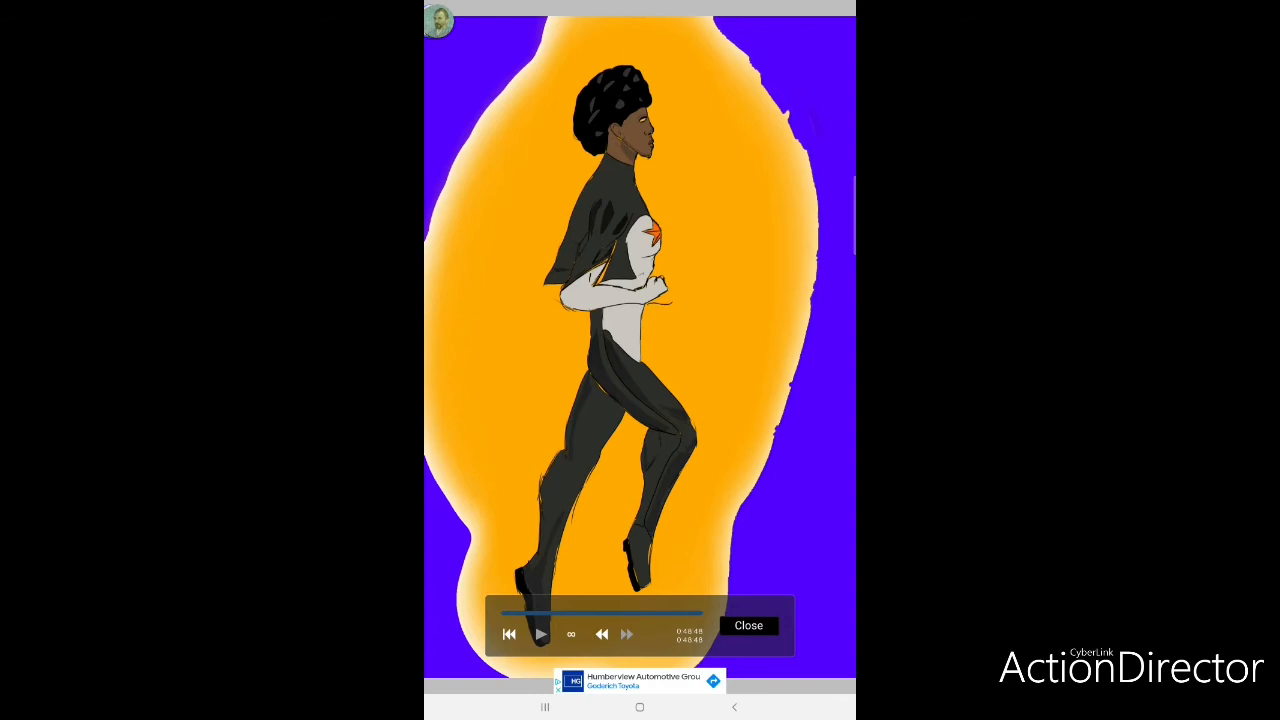
- Let the running-woman replay finish the black-suited figure inside the orange glow
click(748, 624)
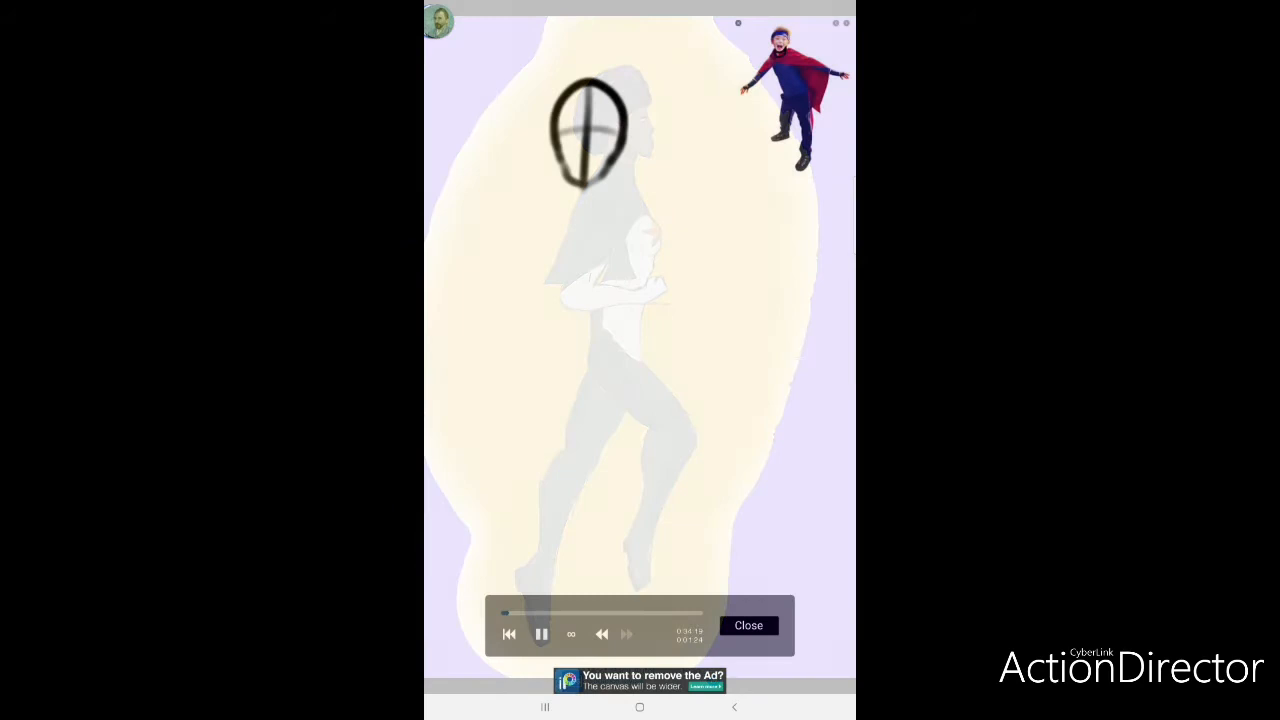
- Start the caped-hero replay and let it paint the blue-suited, red-caped figure to the end
click(748, 624)
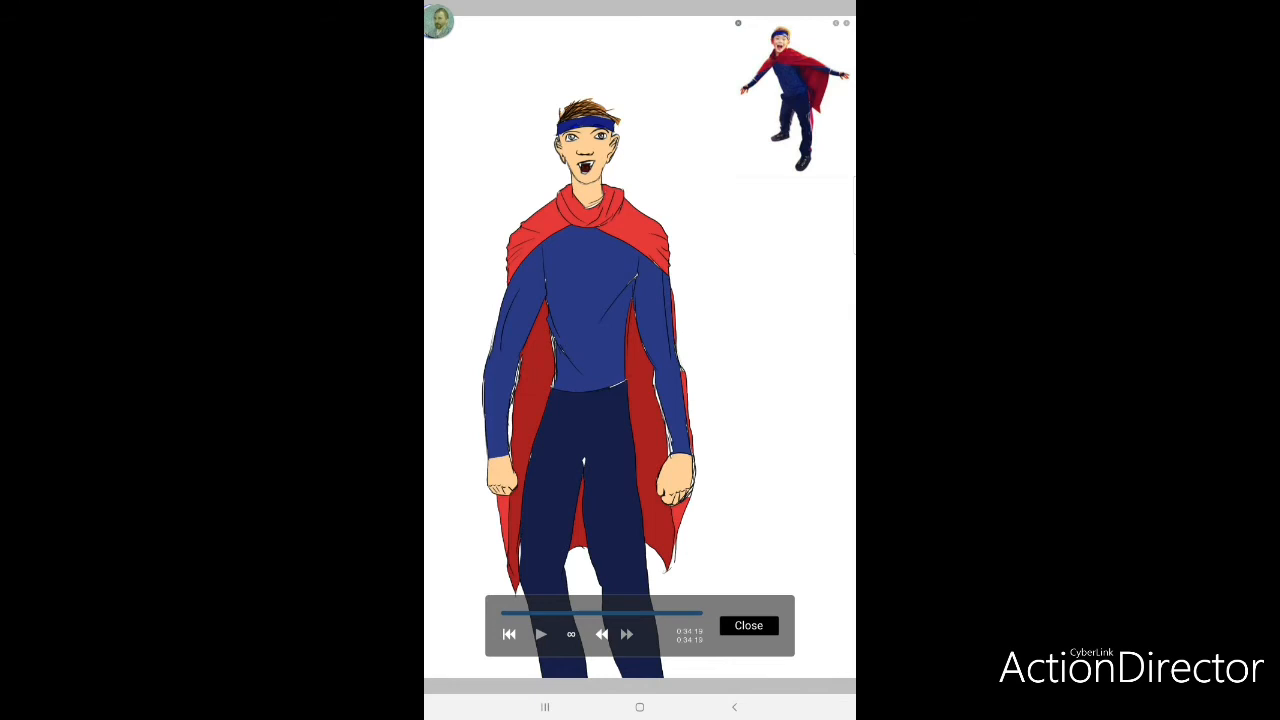
click(748, 624)
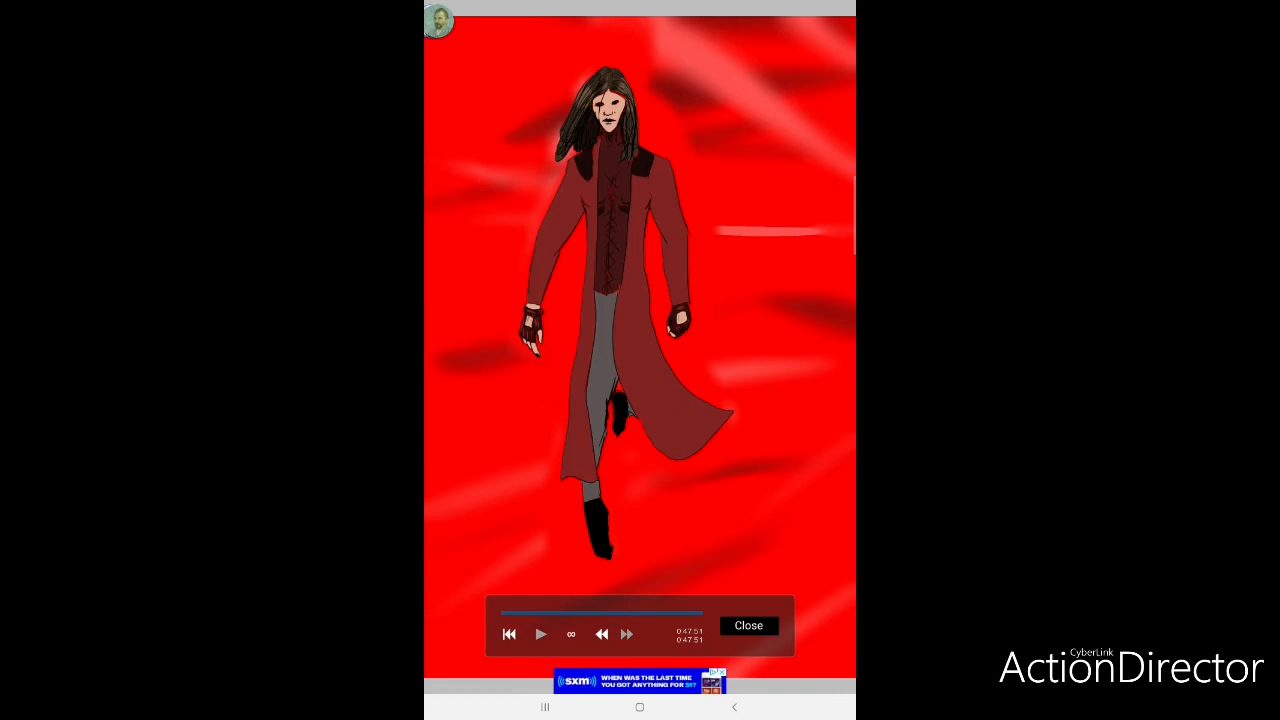
- Finish the blue-robed figure's replay and begin the next replay at its helmet sketch
click(540, 634)
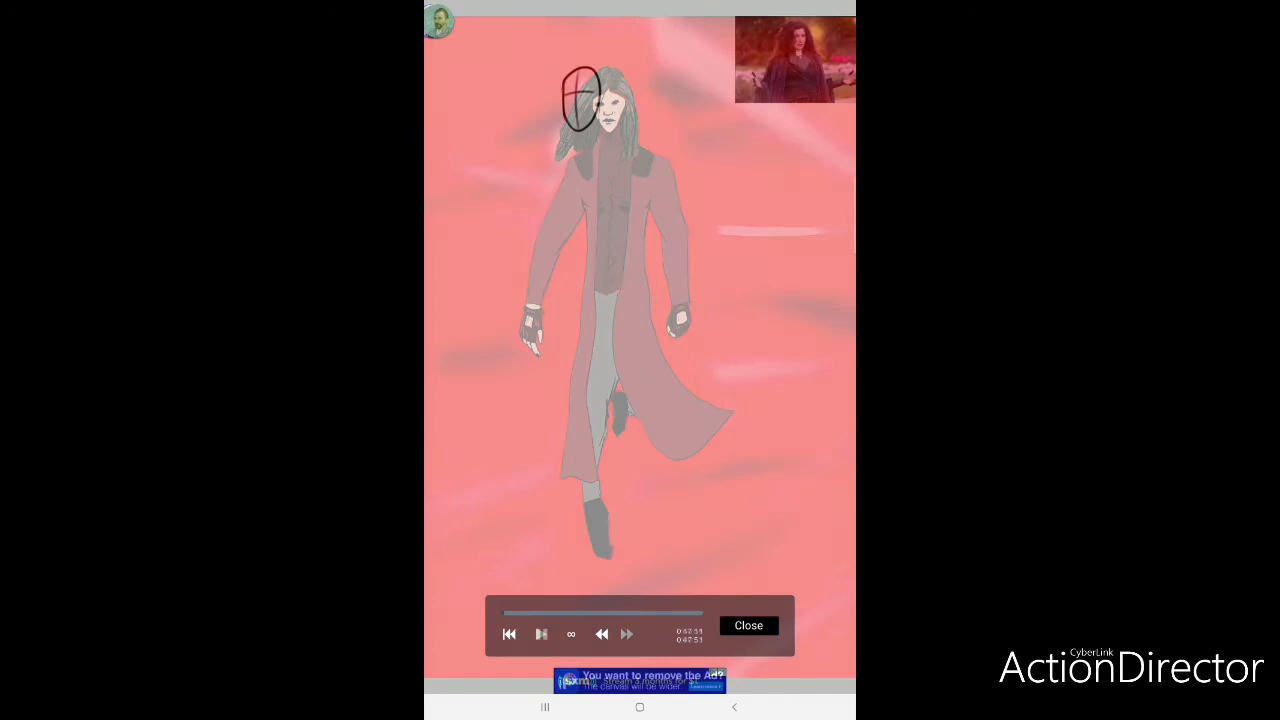
click(748, 624)
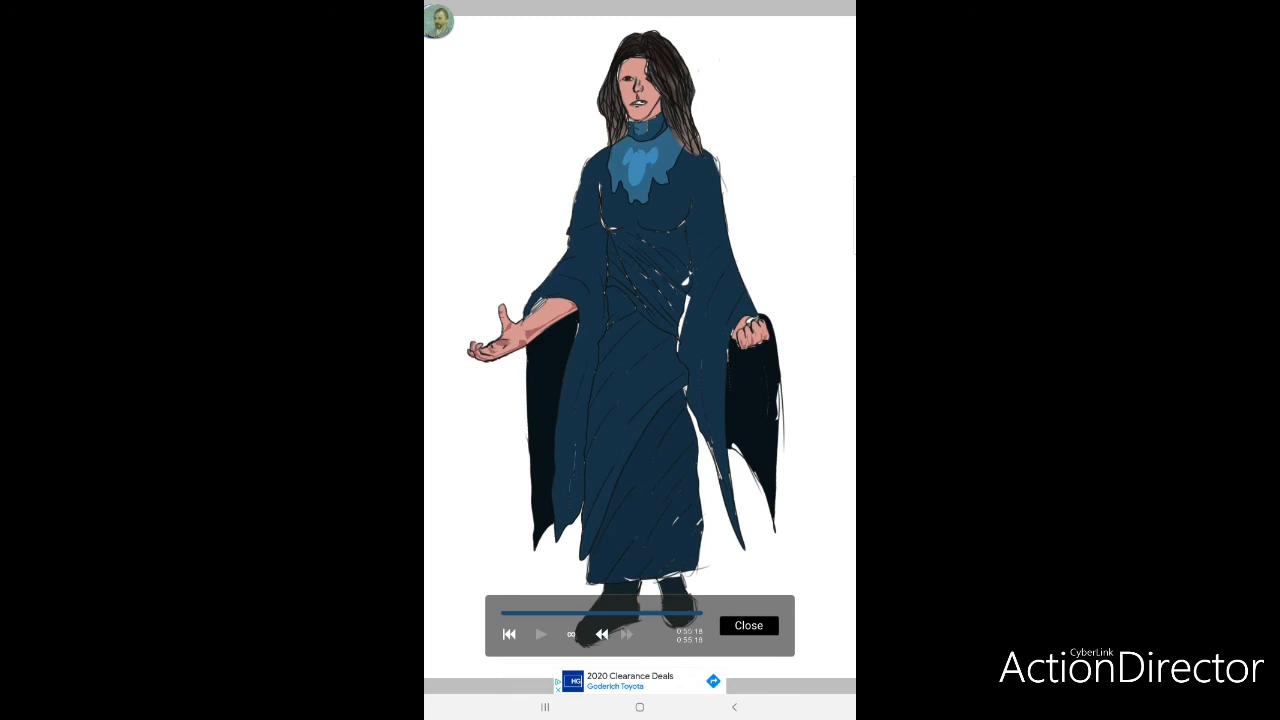
click(748, 624)
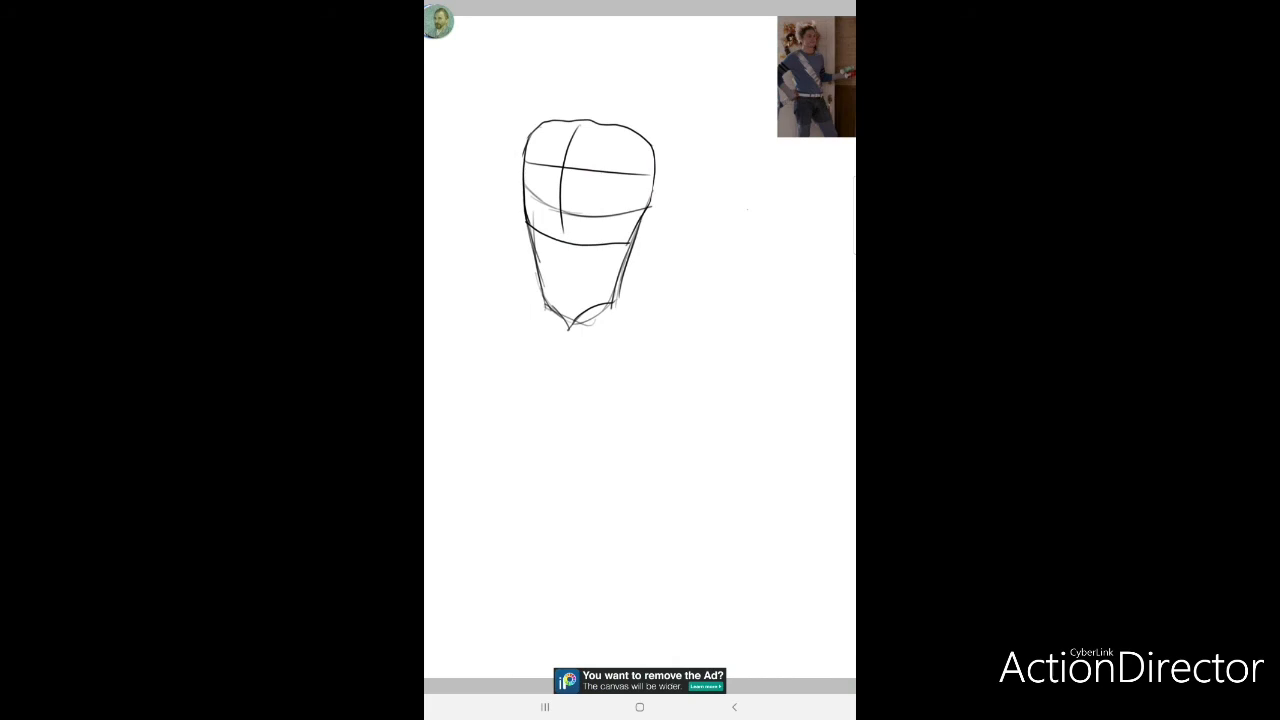